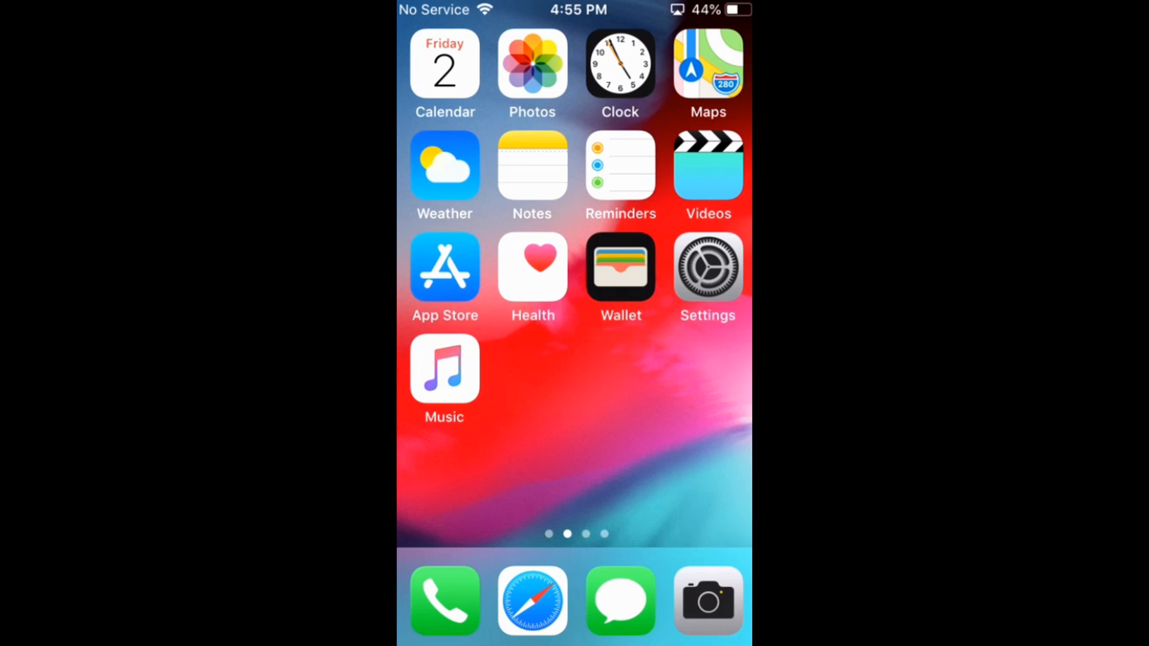
# Launch the App Store from the home screen and switch to its Search page.
pyautogui.hscroll(-3)
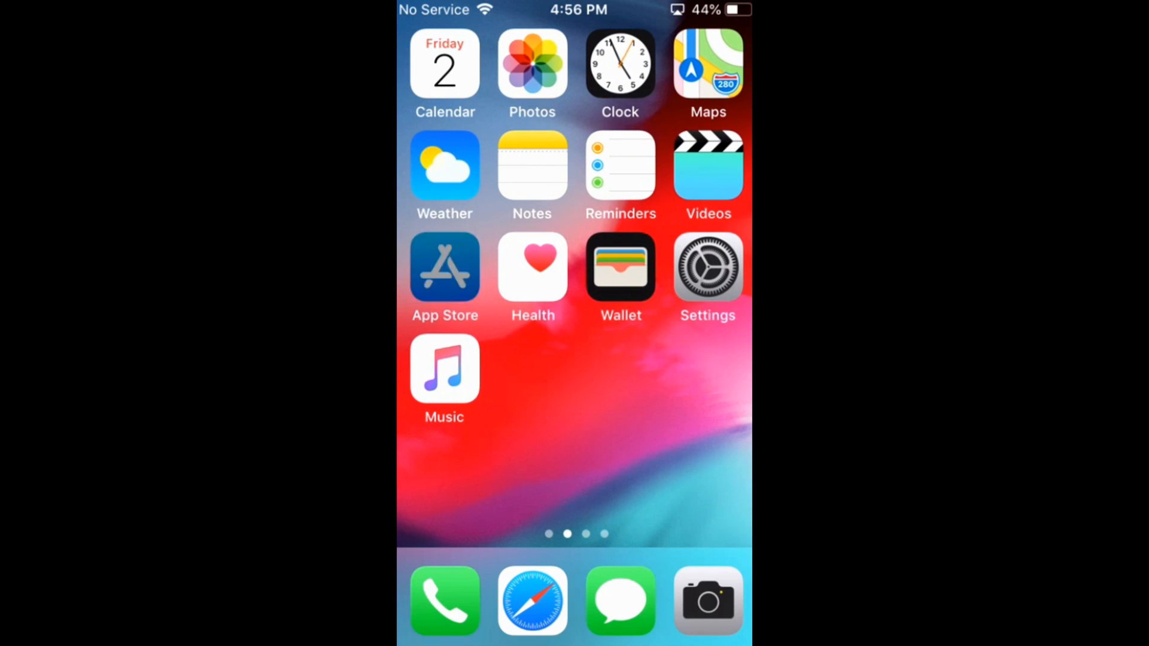
pyautogui.click(445, 267)
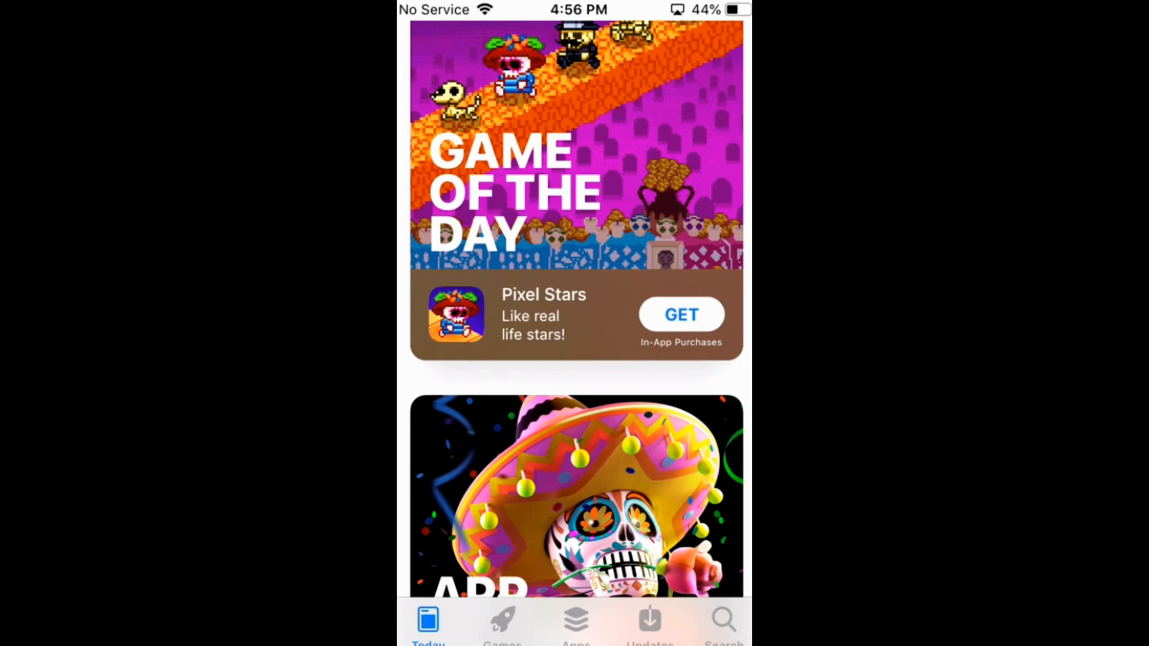
pyautogui.click(723, 618)
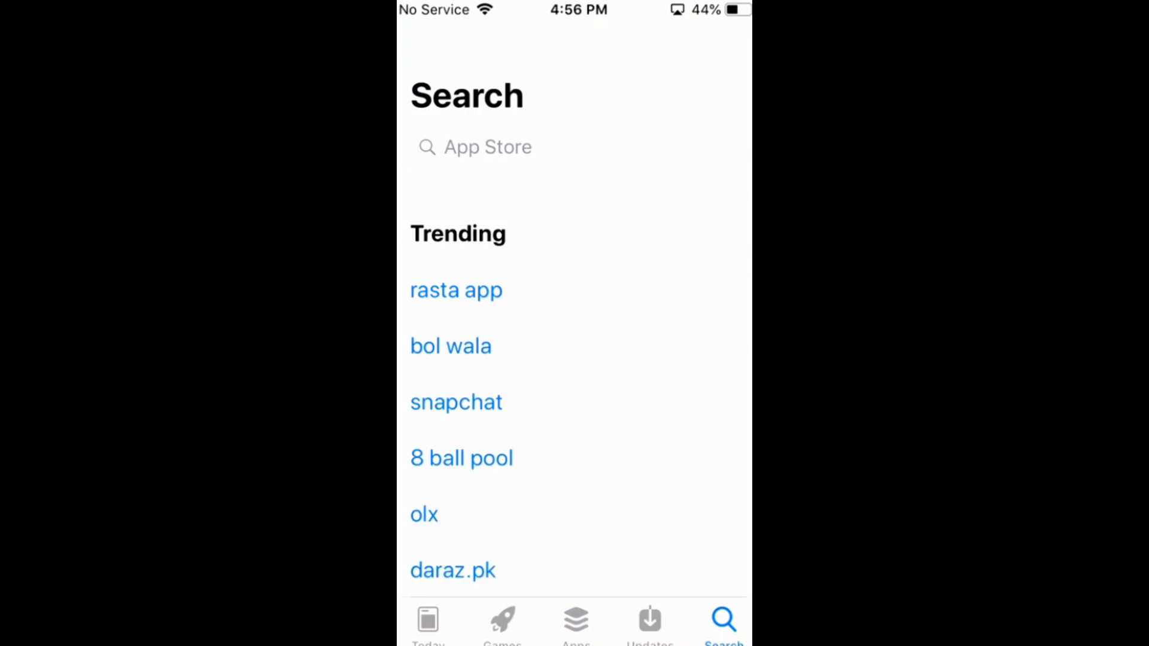
# Search for 'Wps' and scroll the results toward the iSpreadsheet: Office Sheets listing.
pyautogui.click(483, 146)
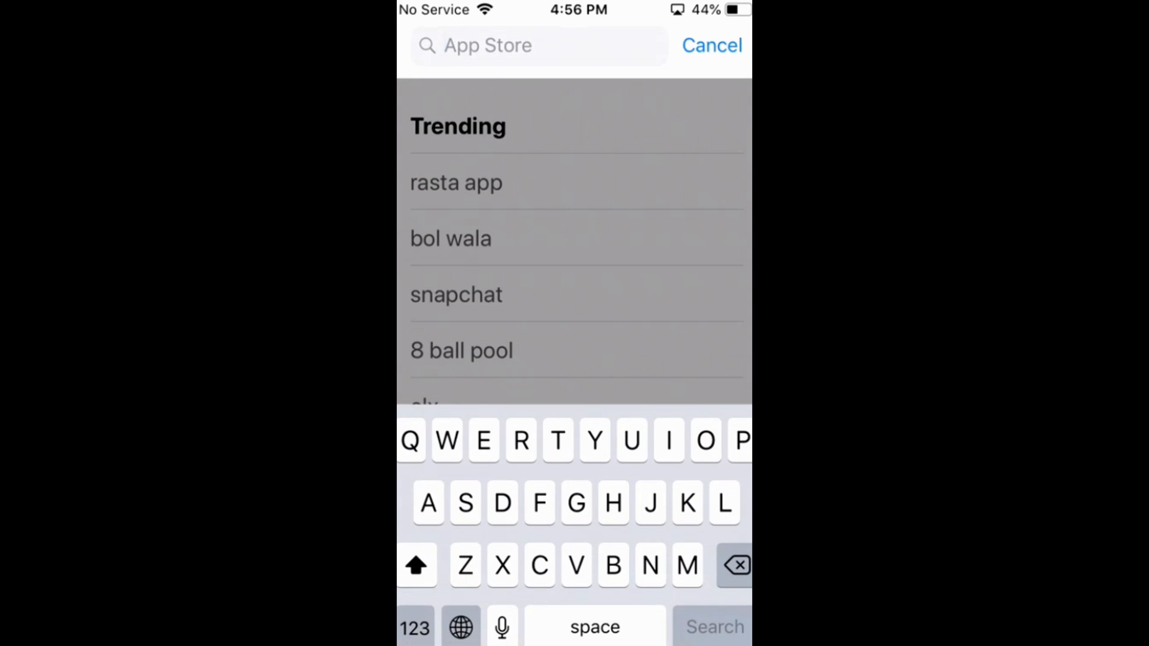
pyautogui.write('Wps')
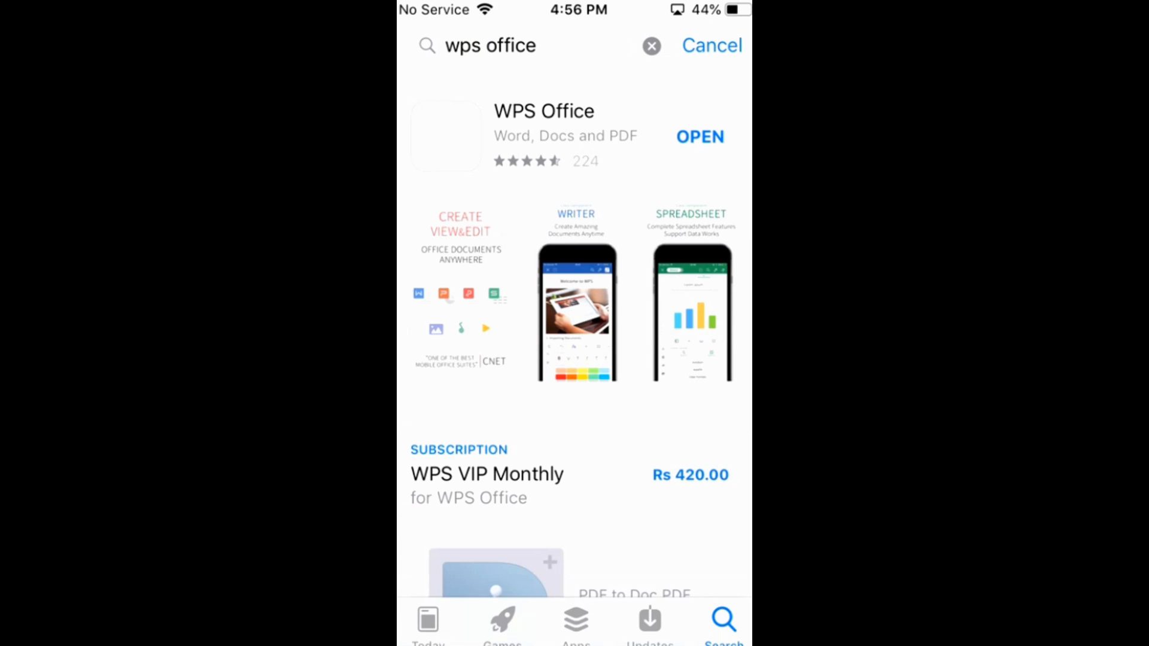
pyautogui.scroll(-3)
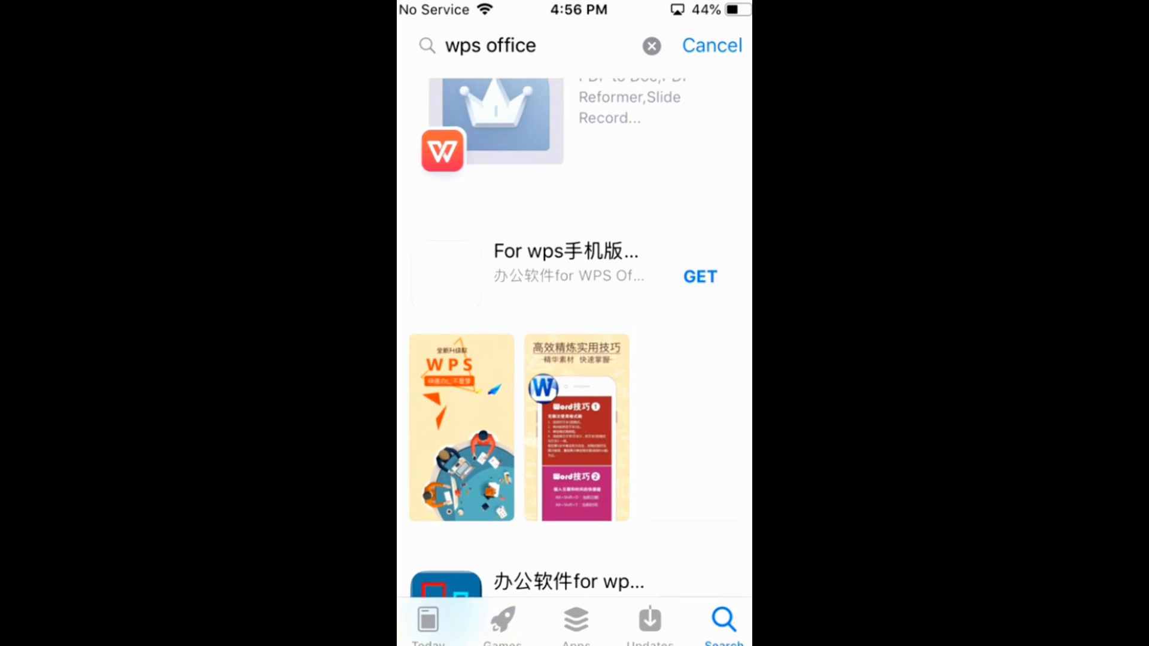
pyautogui.scroll(-3)
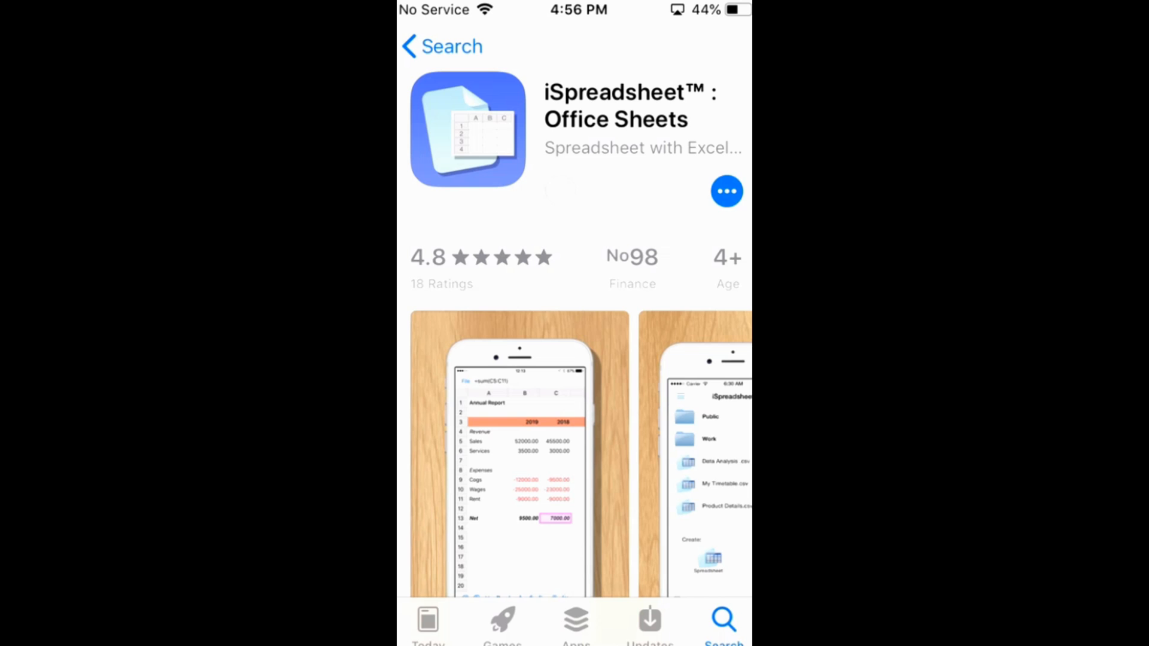
# Start downloading iSpreadsheet and choose Enter Password on the install sheet.
pyautogui.click(560, 192)
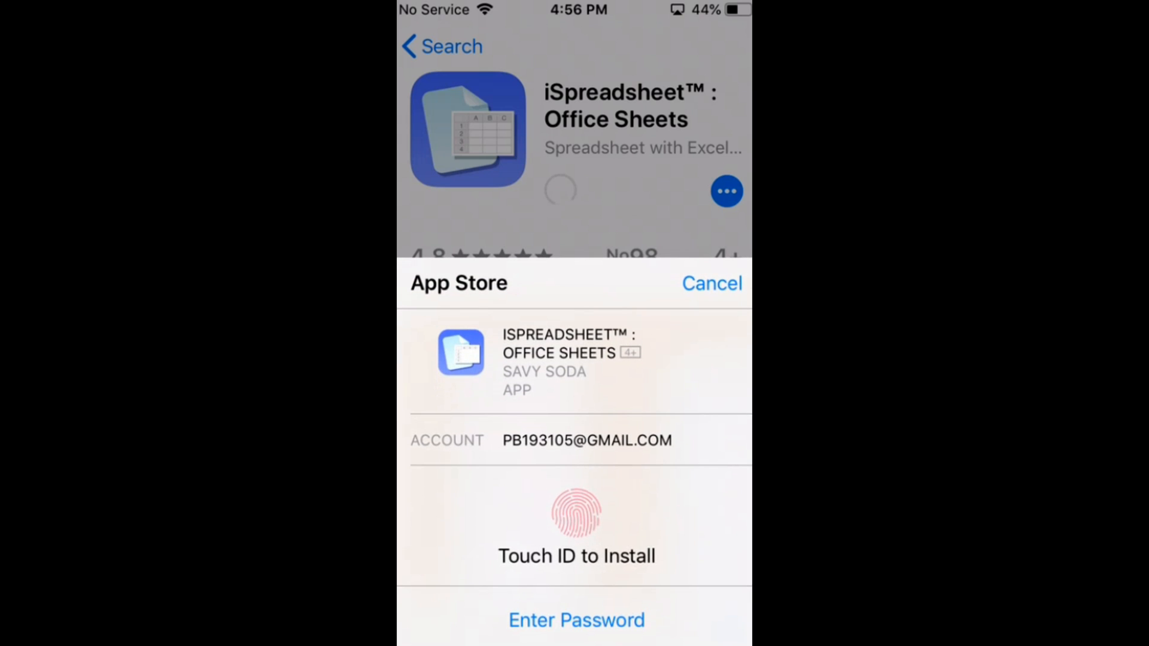
pyautogui.click(576, 619)
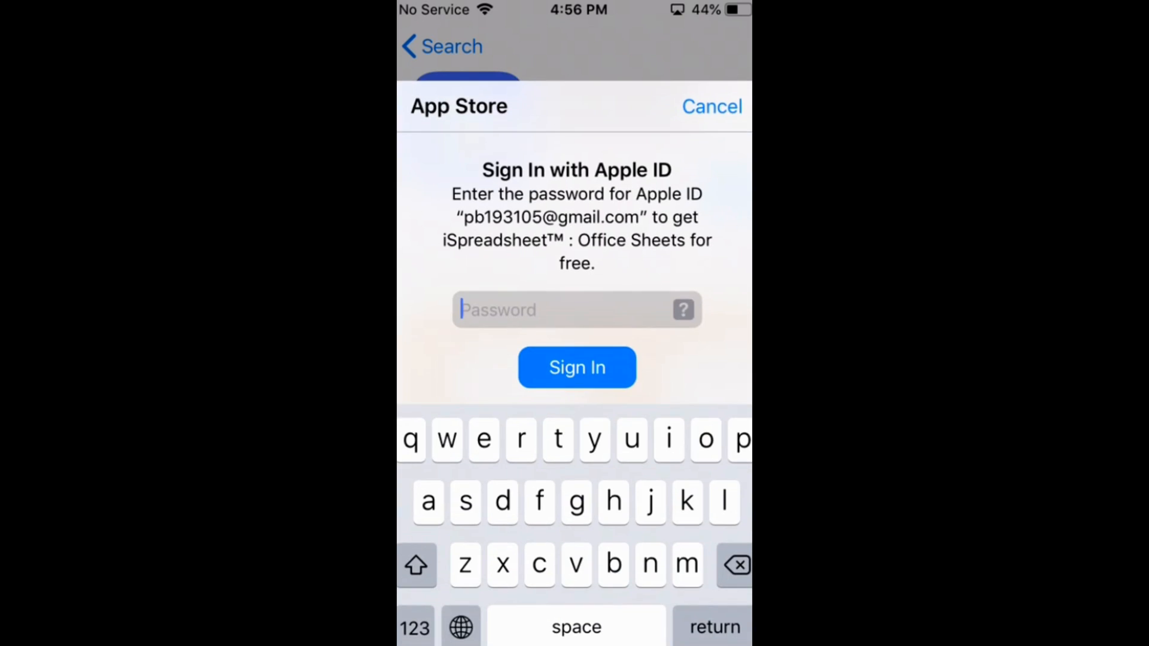